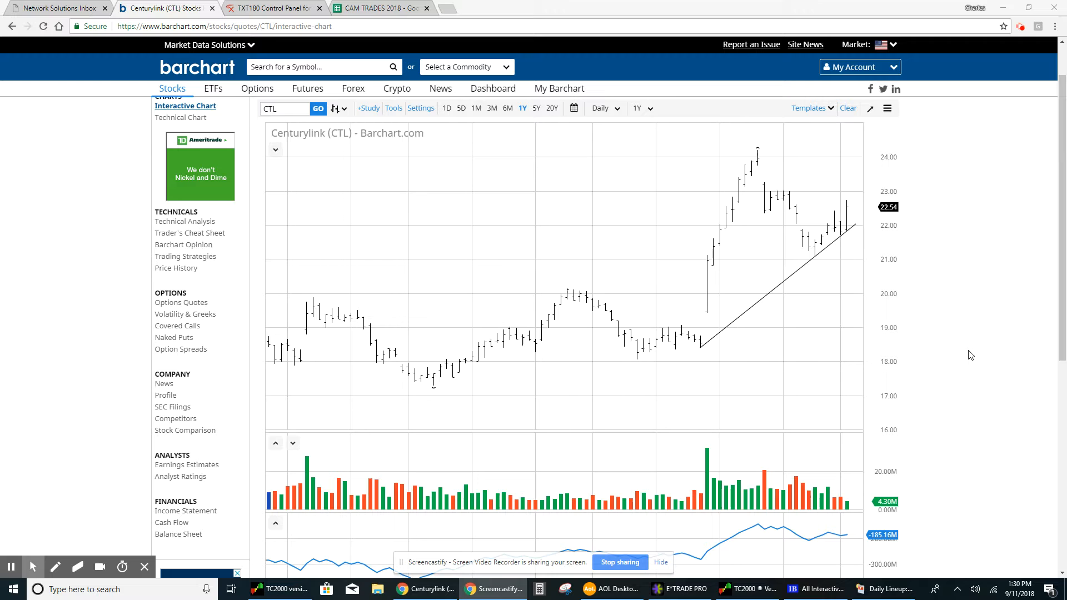
pyautogui.moveTo(960, 339)
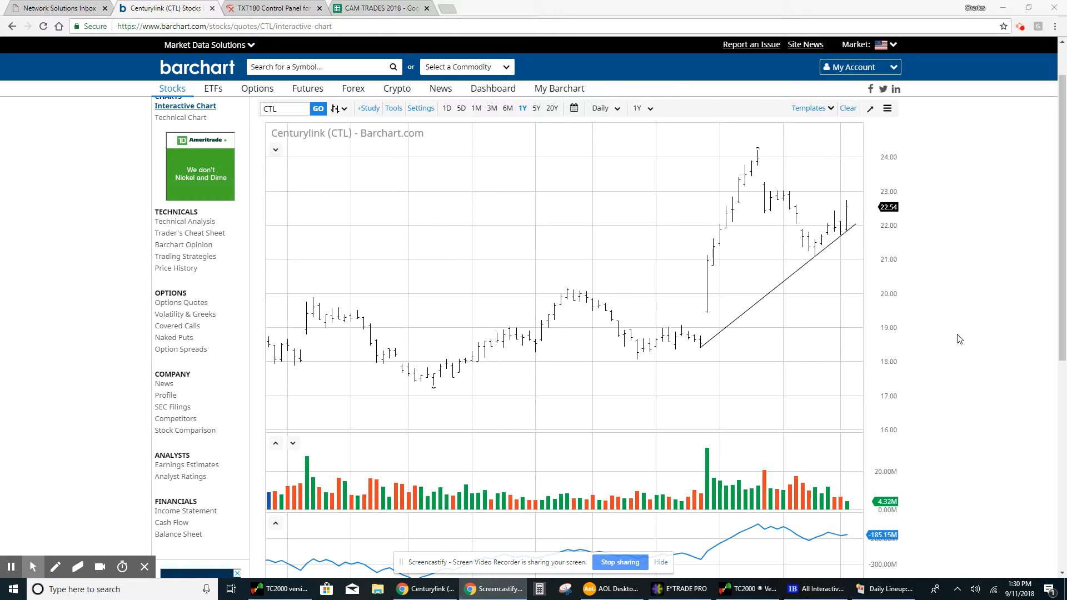
pyautogui.moveTo(703, 355)
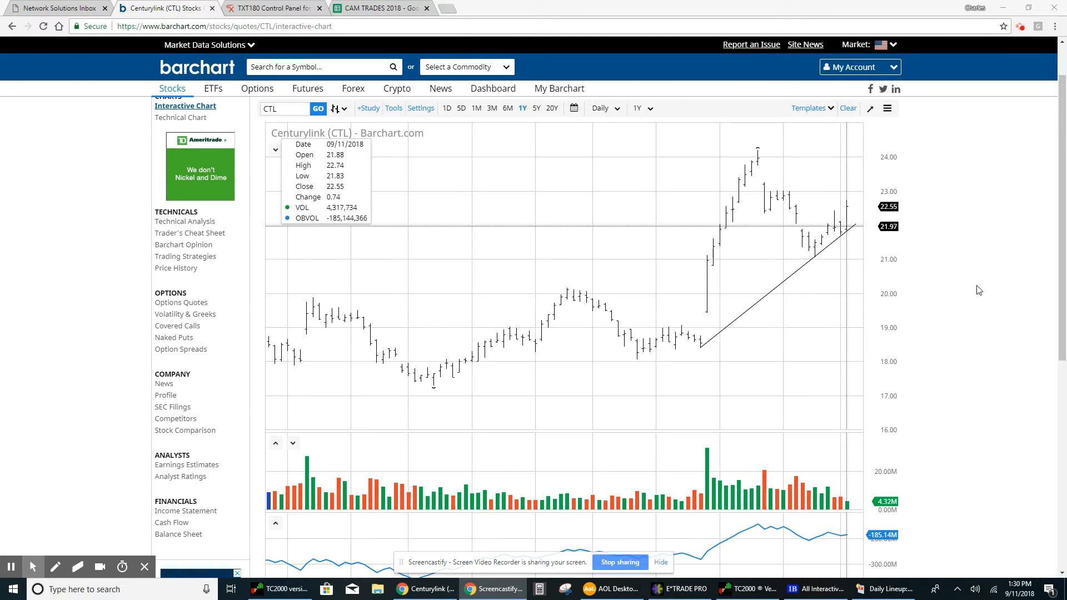
pyautogui.moveTo(987, 325)
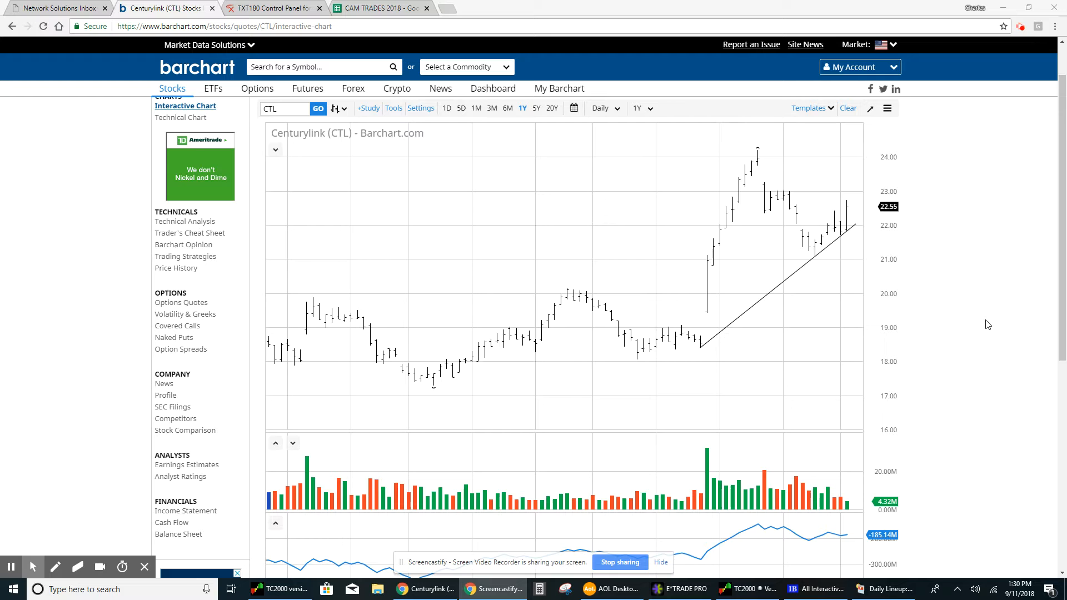
pyautogui.moveTo(986, 287)
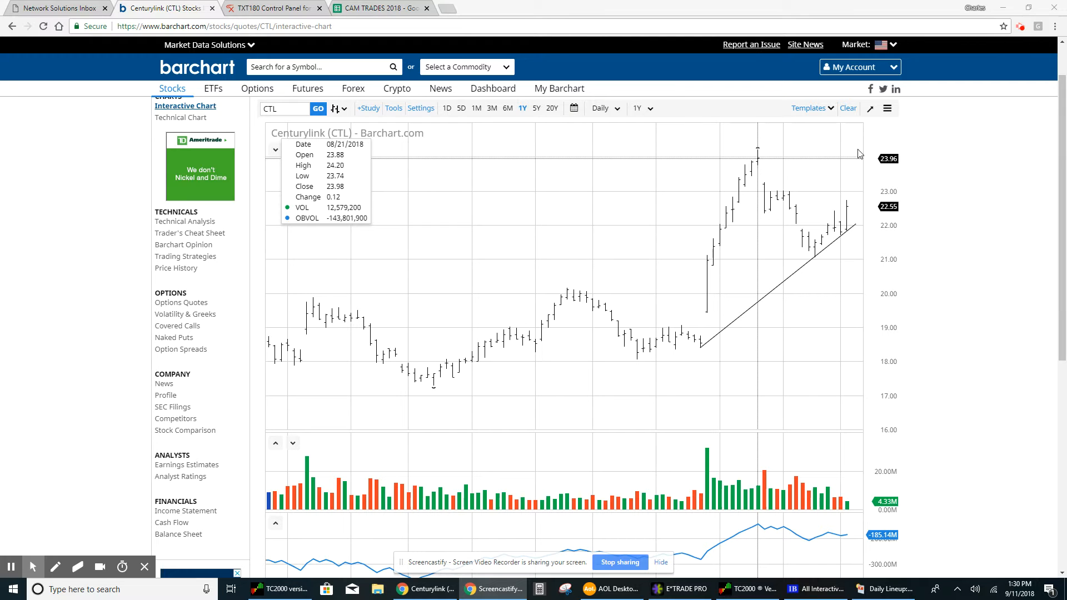
pyautogui.moveTo(296, 351)
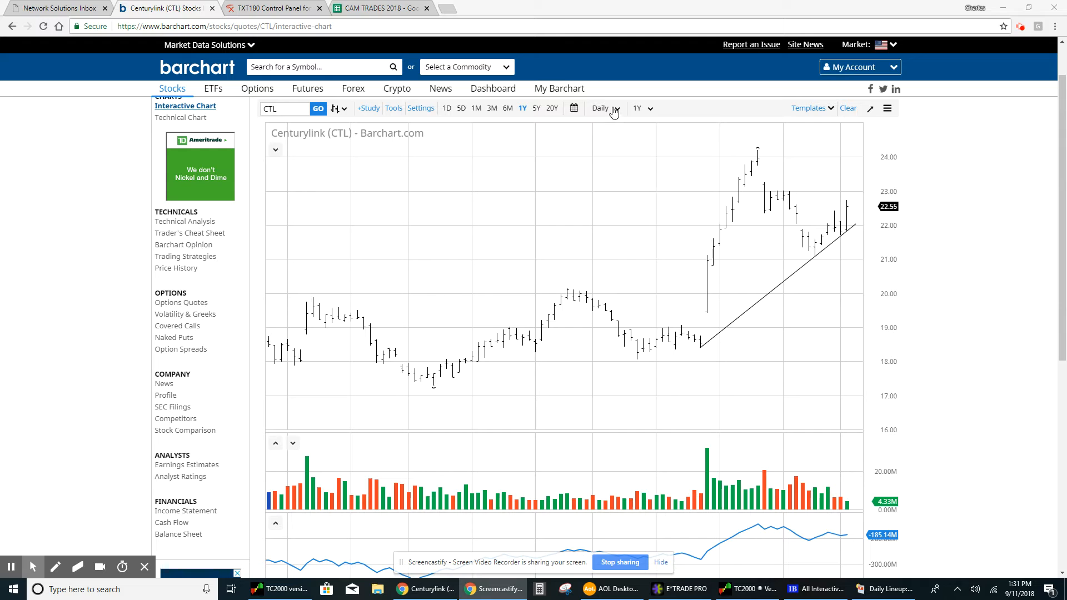
# - Change the CenturyLink chart interval from Daily to Weekly bars
pyautogui.click(606, 108)
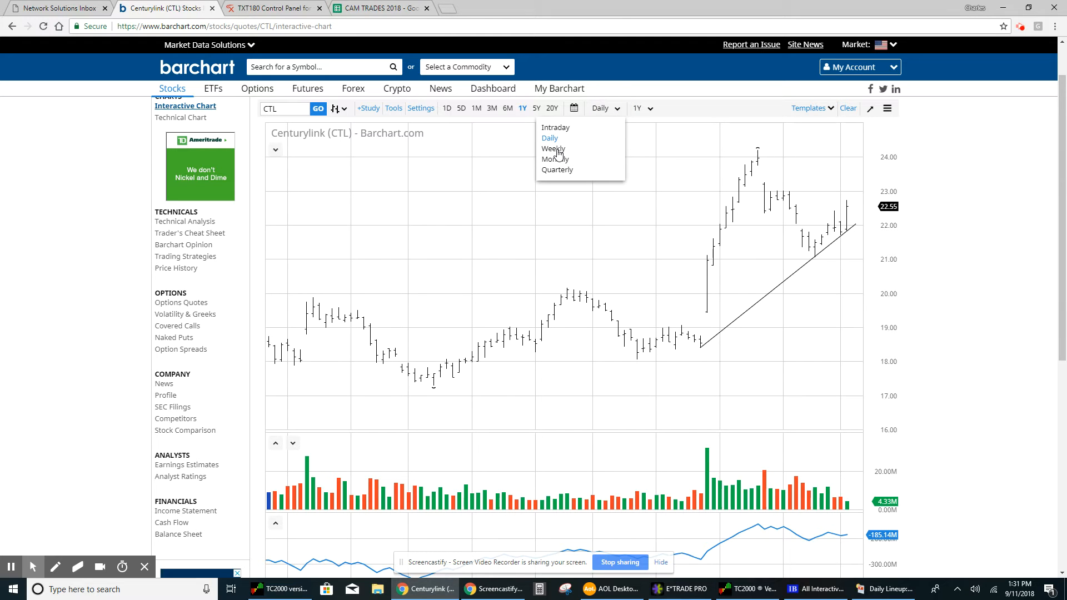
pyautogui.click(554, 149)
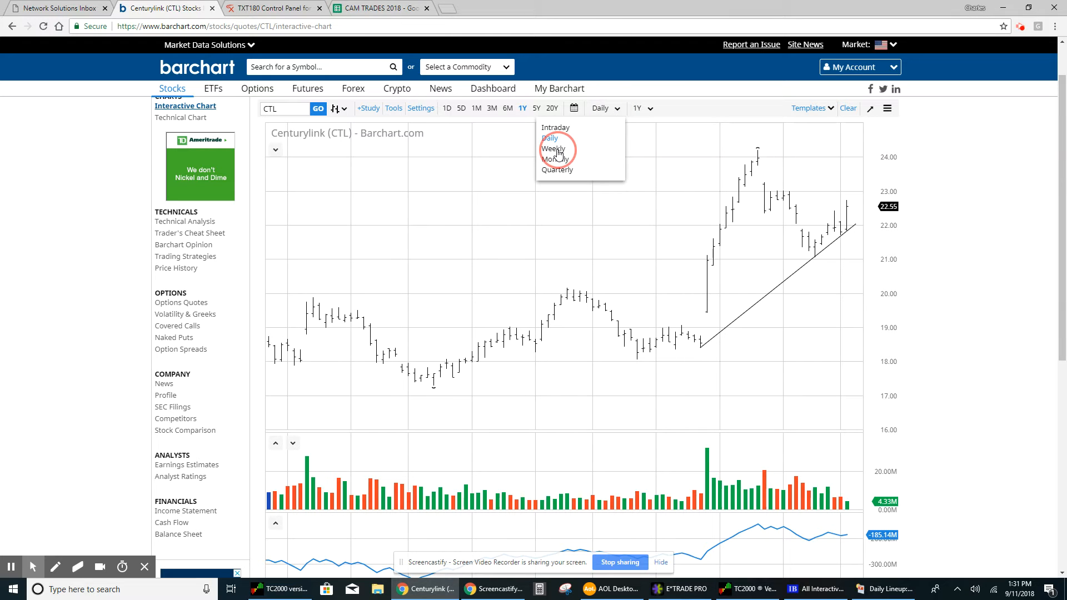
pyautogui.click(554, 149)
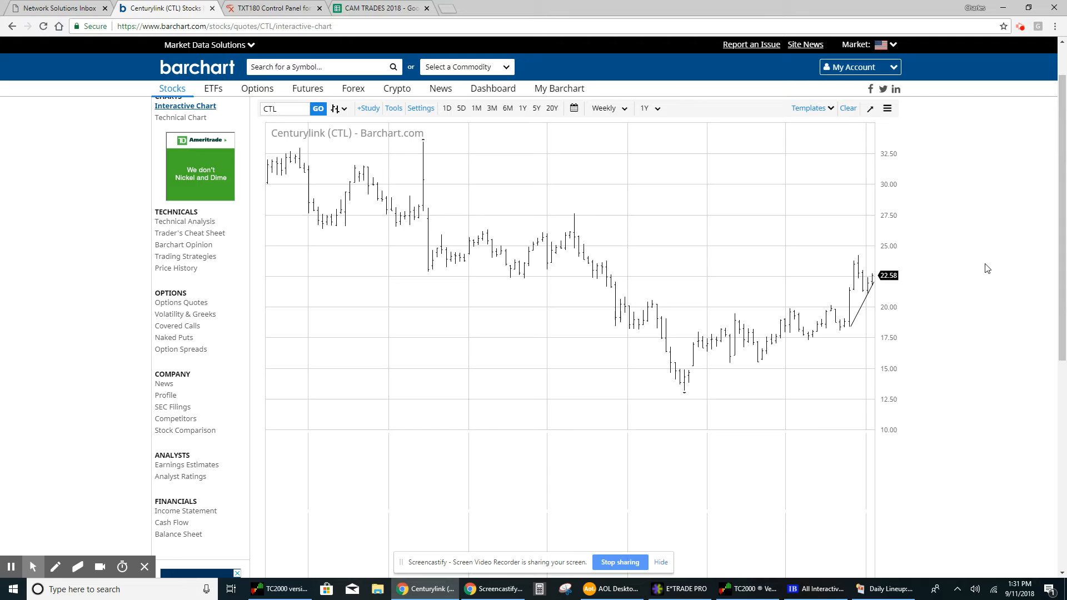
pyautogui.moveTo(627, 385)
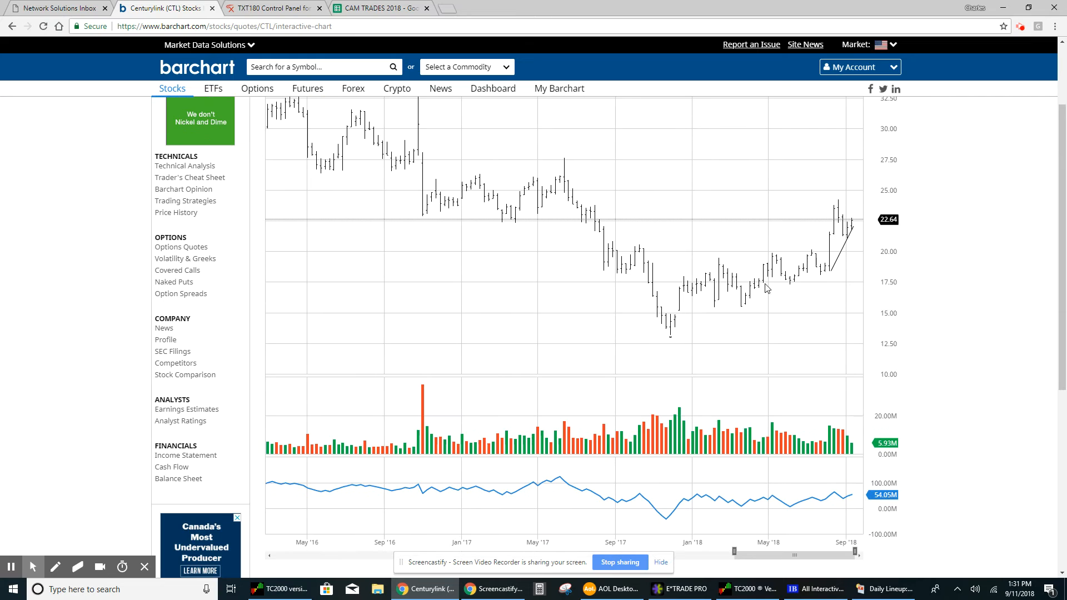
pyautogui.moveTo(671, 342)
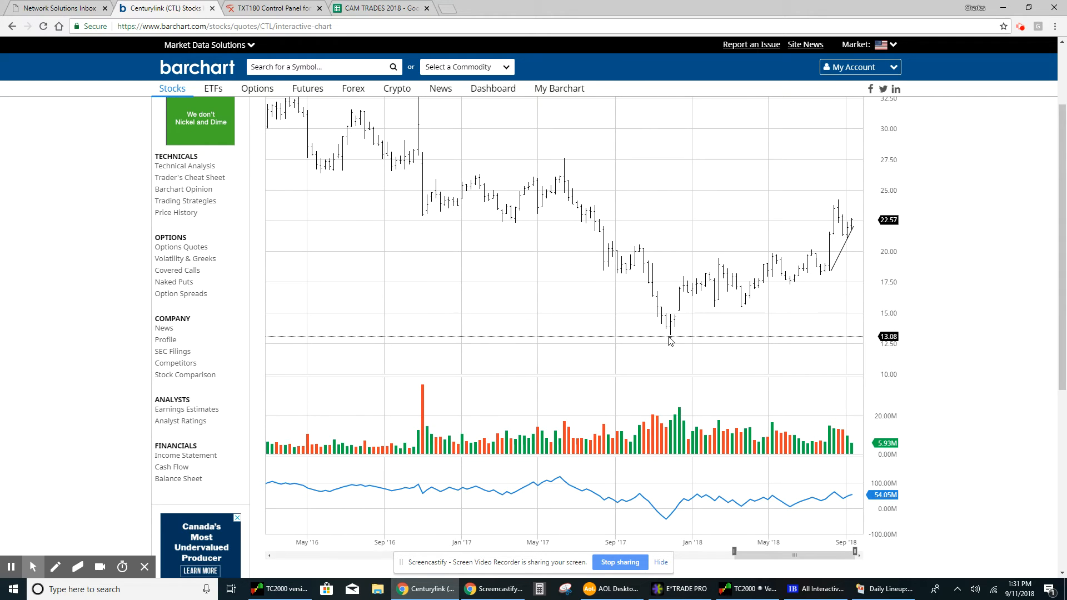
pyautogui.moveTo(609, 258)
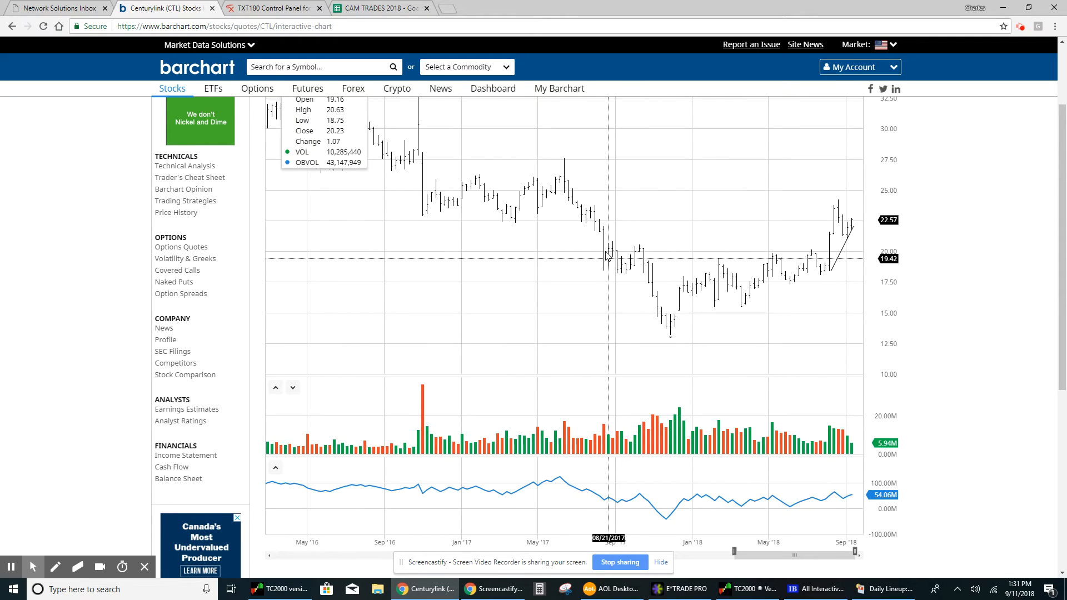
pyautogui.moveTo(849, 242)
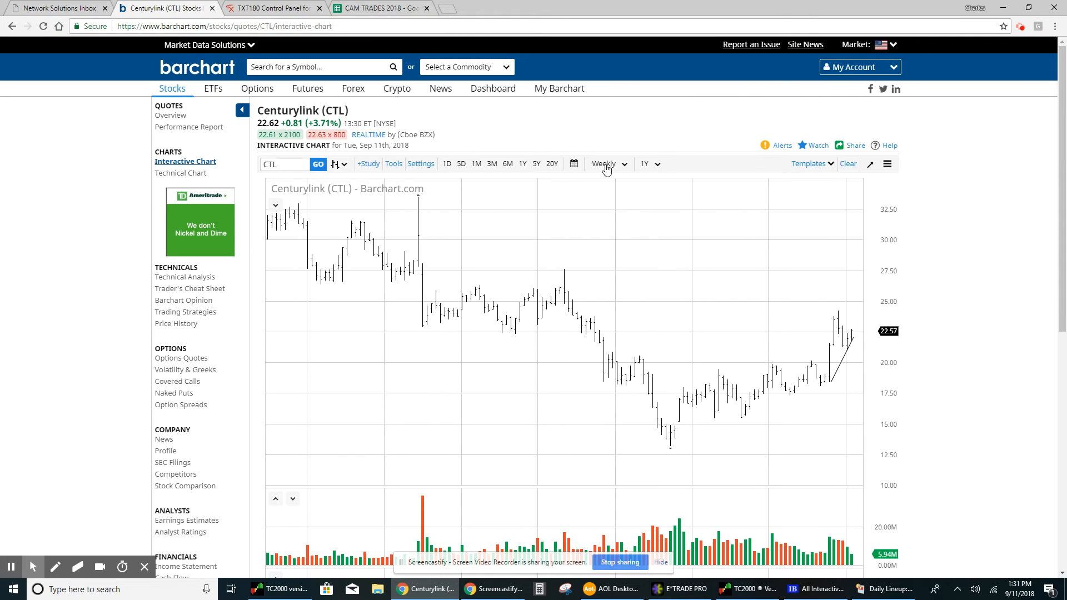
# - Change the CenturyLink chart interval back to Daily bars
pyautogui.click(609, 163)
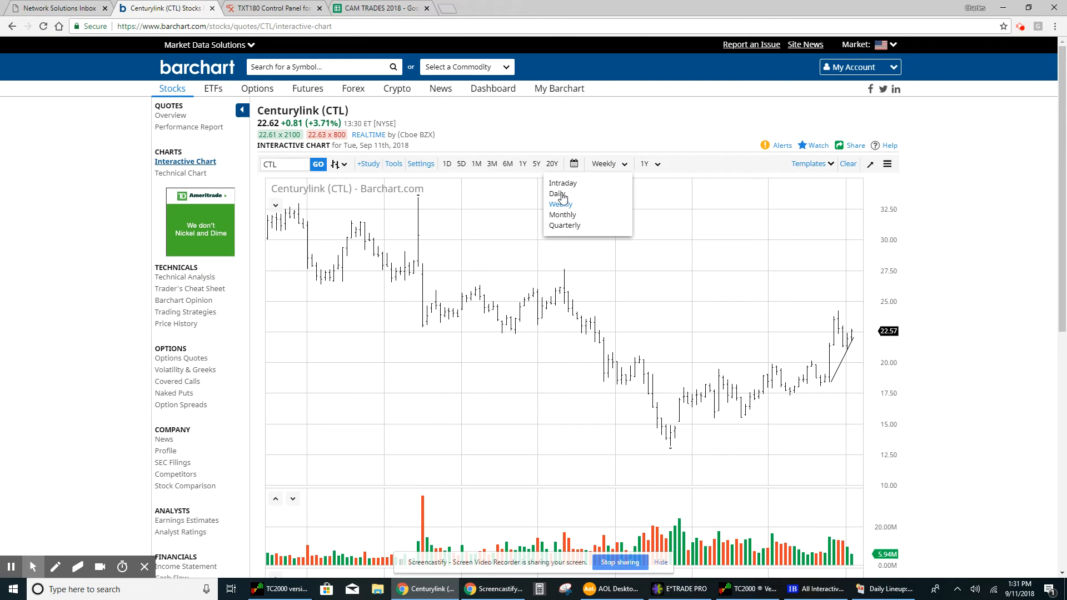
pyautogui.click(557, 193)
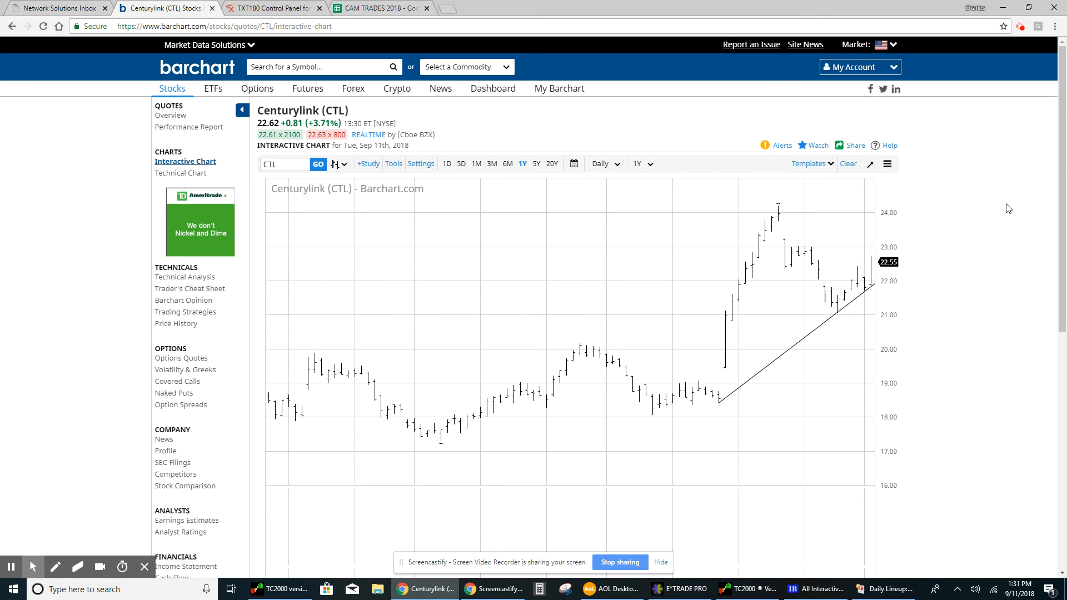
pyautogui.moveTo(1036, 233)
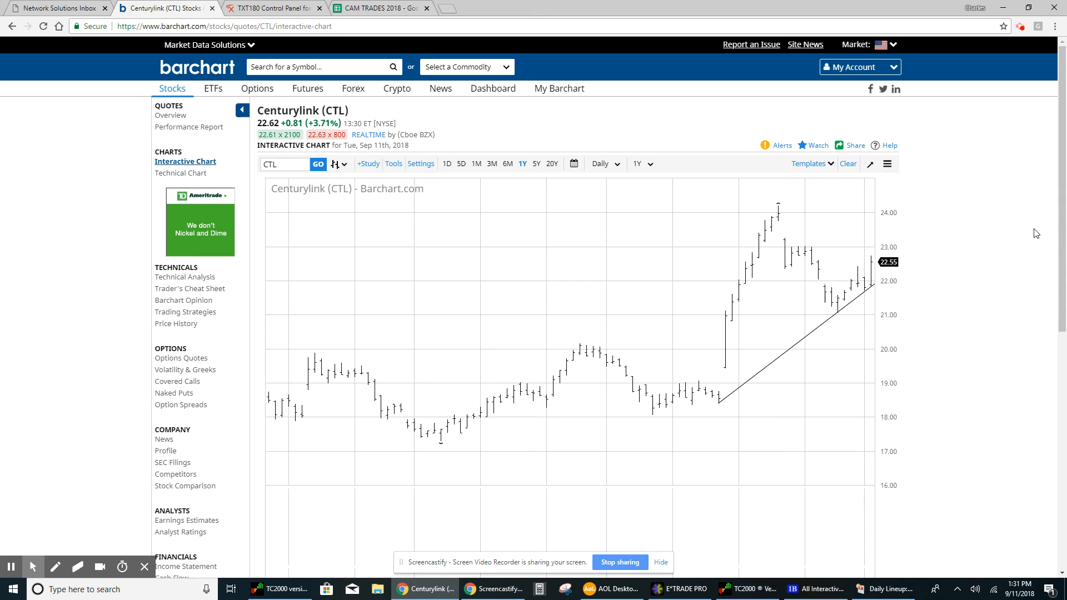
# - Scroll down to bring the daily CenturyLink chart into view
pyautogui.scroll(-3)
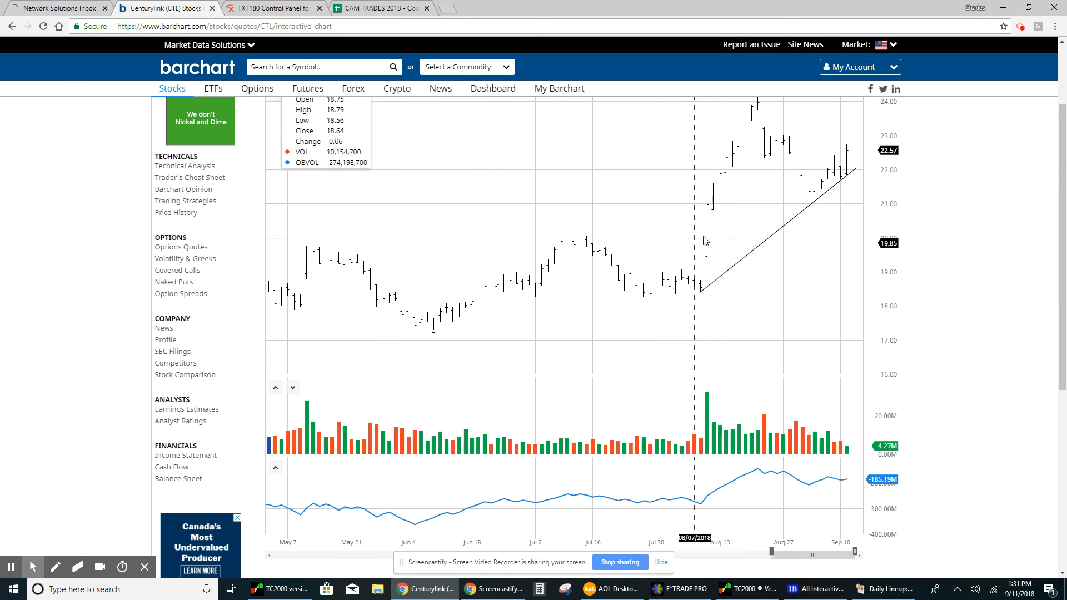
pyautogui.moveTo(756, 111)
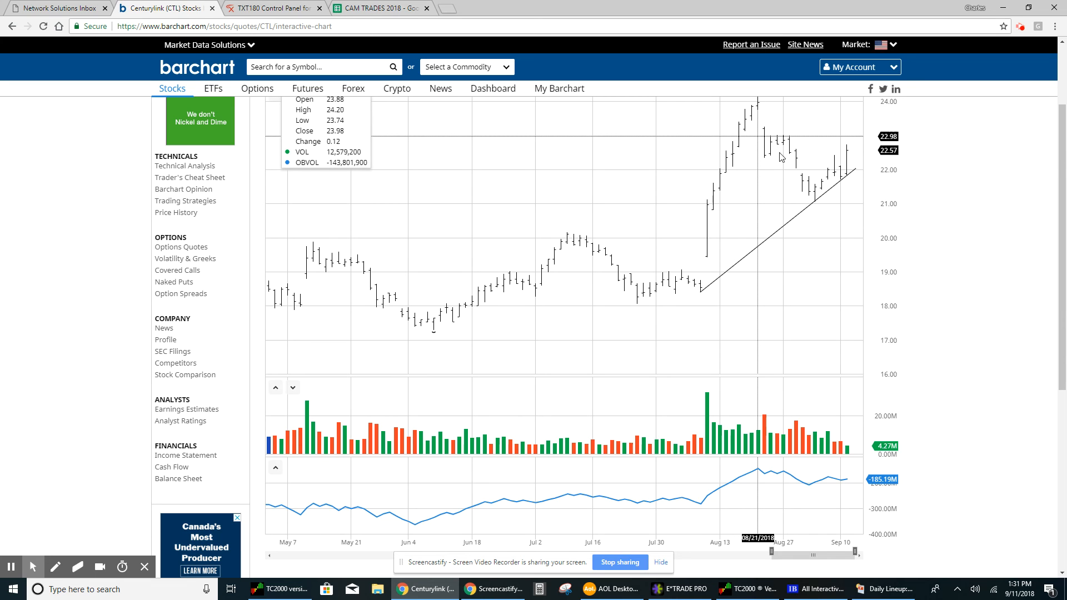
pyautogui.moveTo(830, 447)
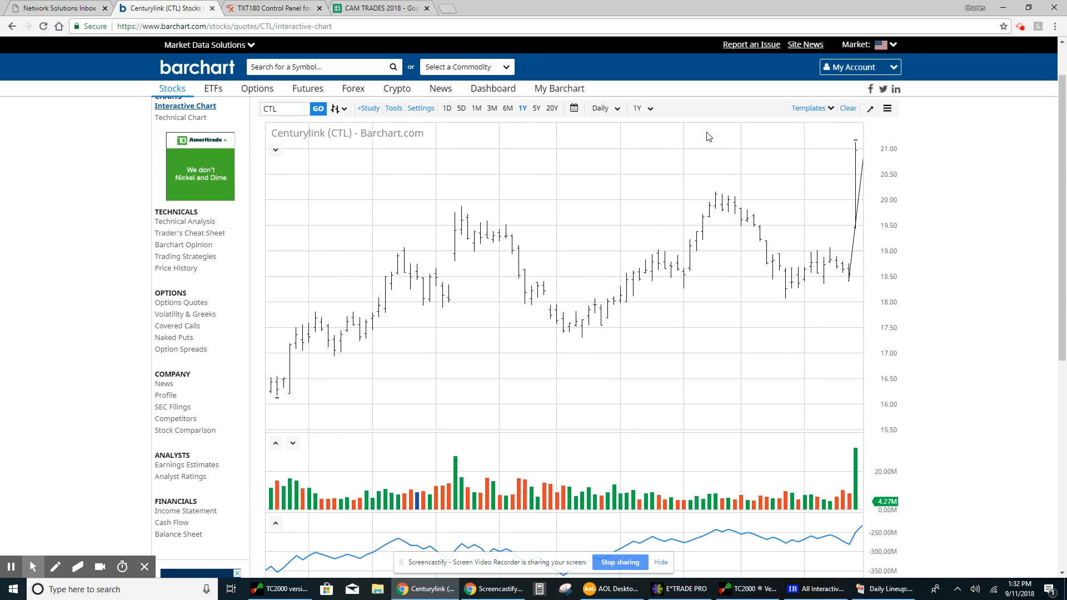
pyautogui.moveTo(1001, 187)
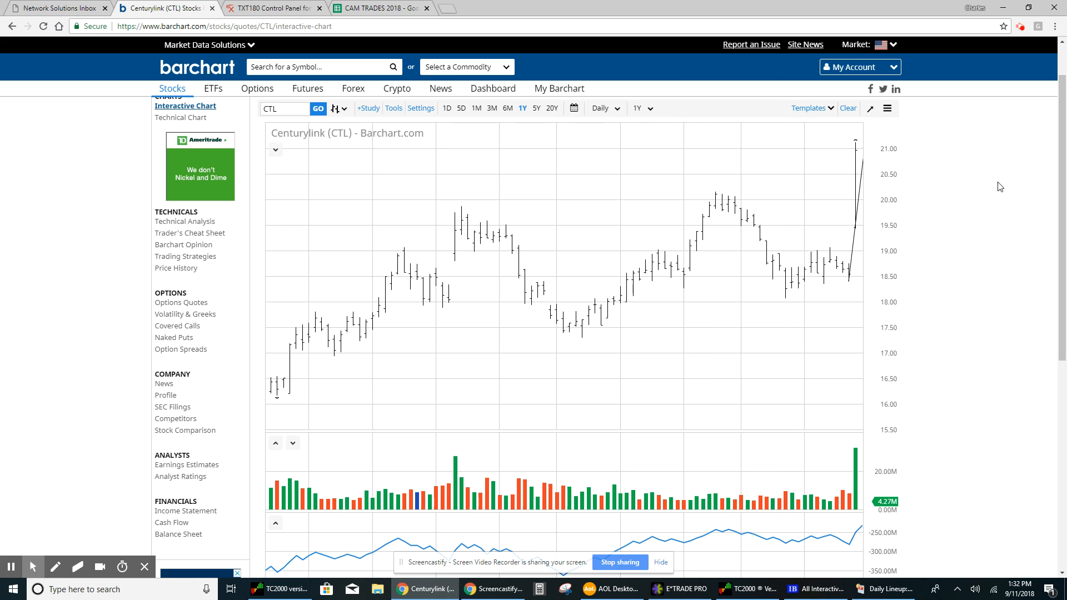